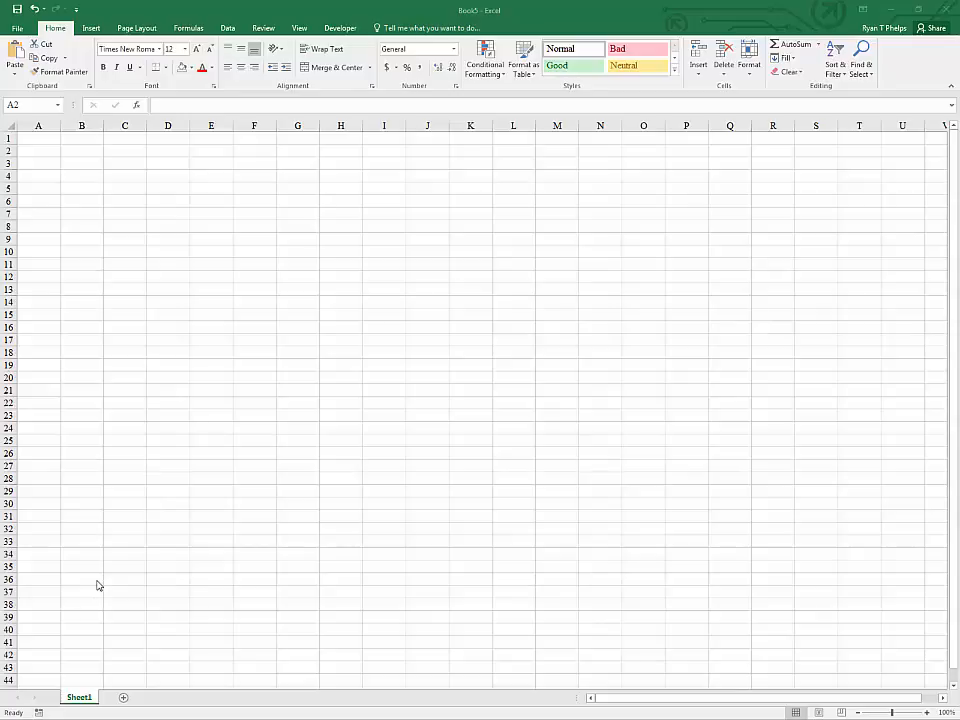
{"action": "mouse_move", "coordinate": [166, 559]}
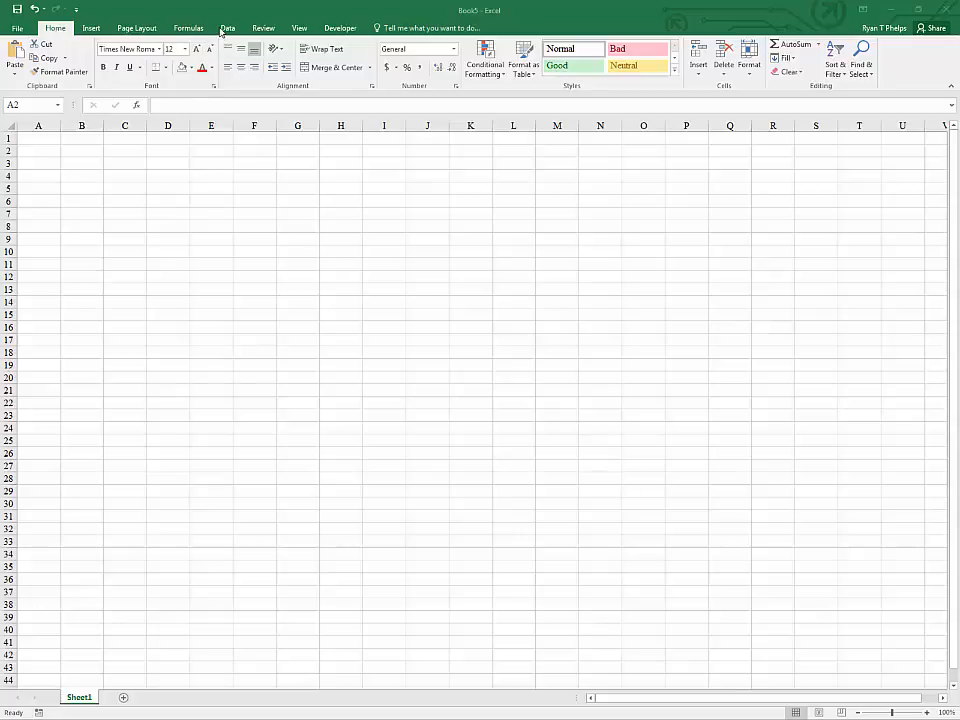
- Show the Data tab tools and dismiss the Data Analysis tool list
{"action": "left_click", "coordinate": [227, 27]}
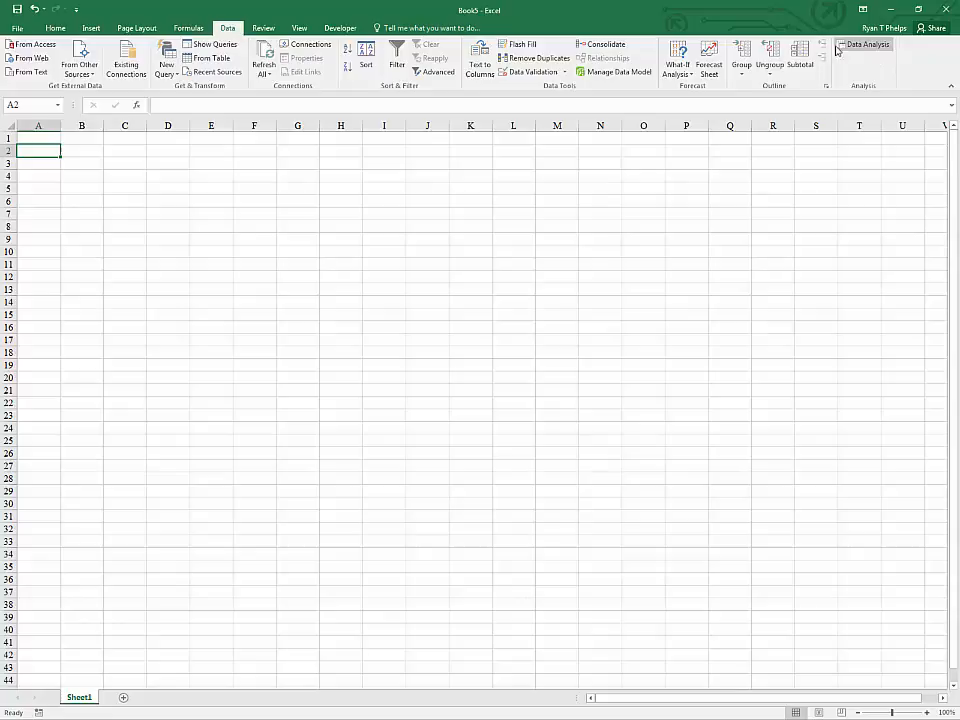
{"action": "mouse_move", "coordinate": [863, 44]}
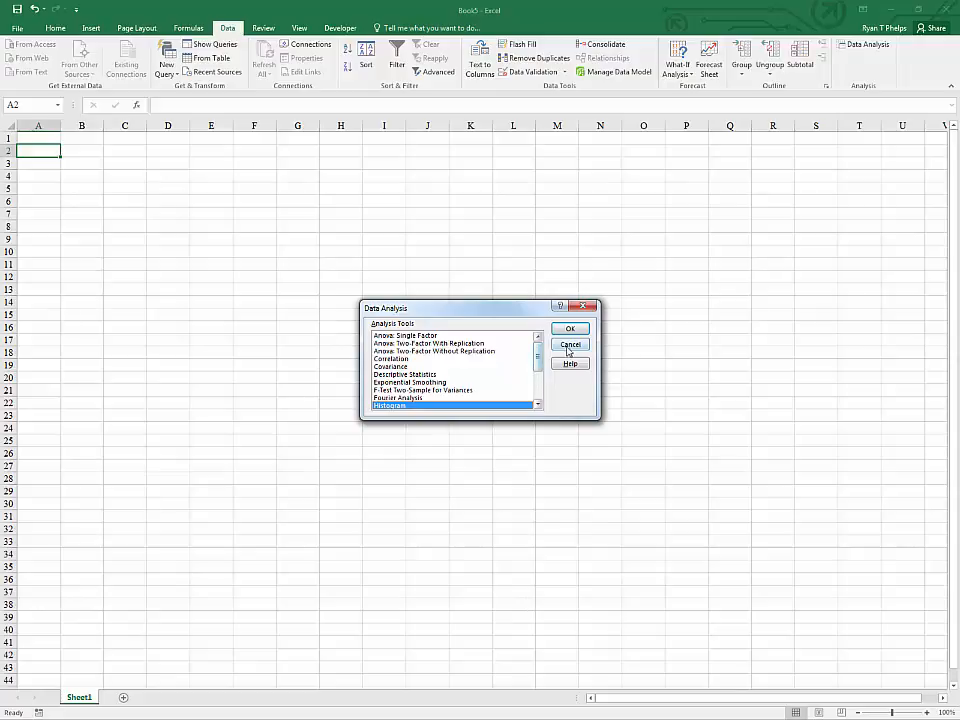
{"action": "left_click", "coordinate": [570, 344]}
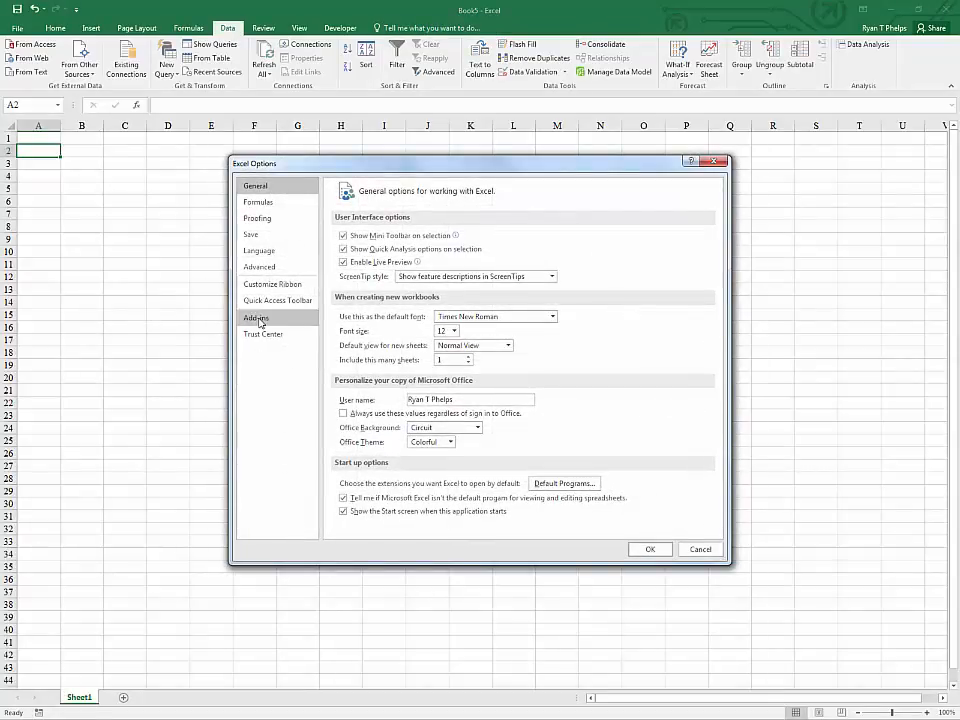
- Show the Add-ins page of Excel Options, with Manage set to Excel Add-ins
{"action": "left_click", "coordinate": [256, 317]}
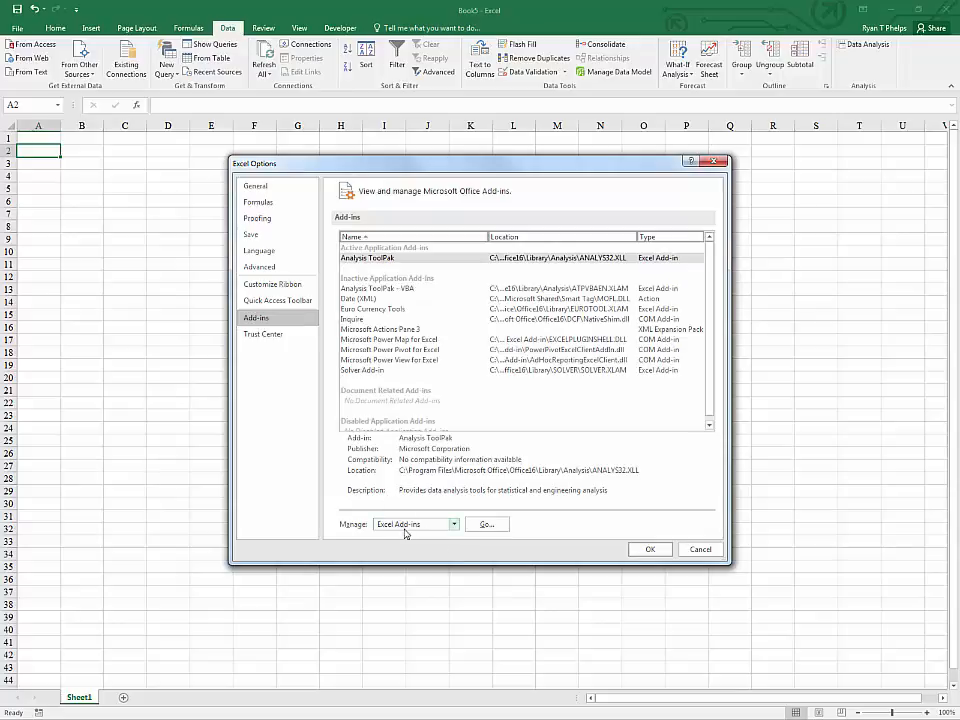
{"action": "mouse_move", "coordinate": [313, 347]}
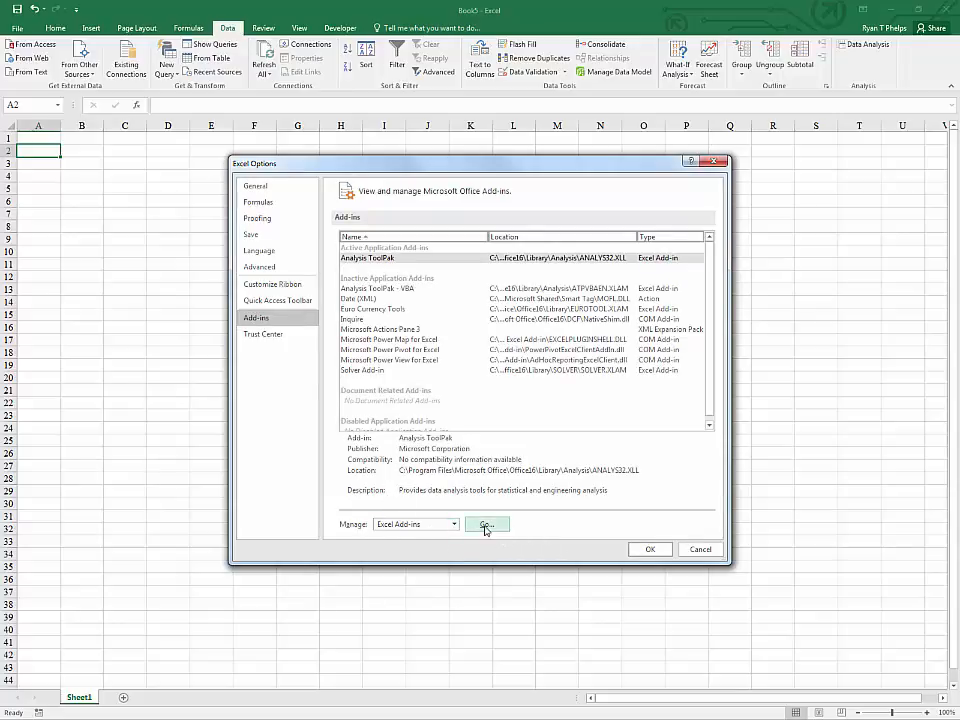
- Tick Analysis ToolPak in the Excel Add-ins dialog and confirm with OK
{"action": "left_click", "coordinate": [487, 524]}
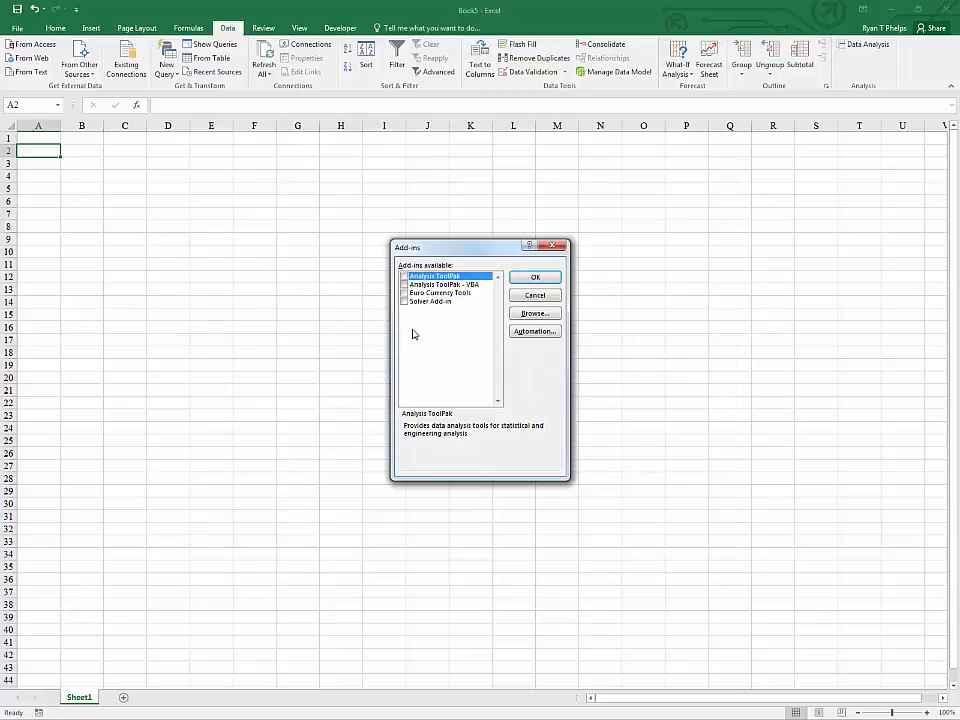
{"action": "left_click", "coordinate": [405, 276]}
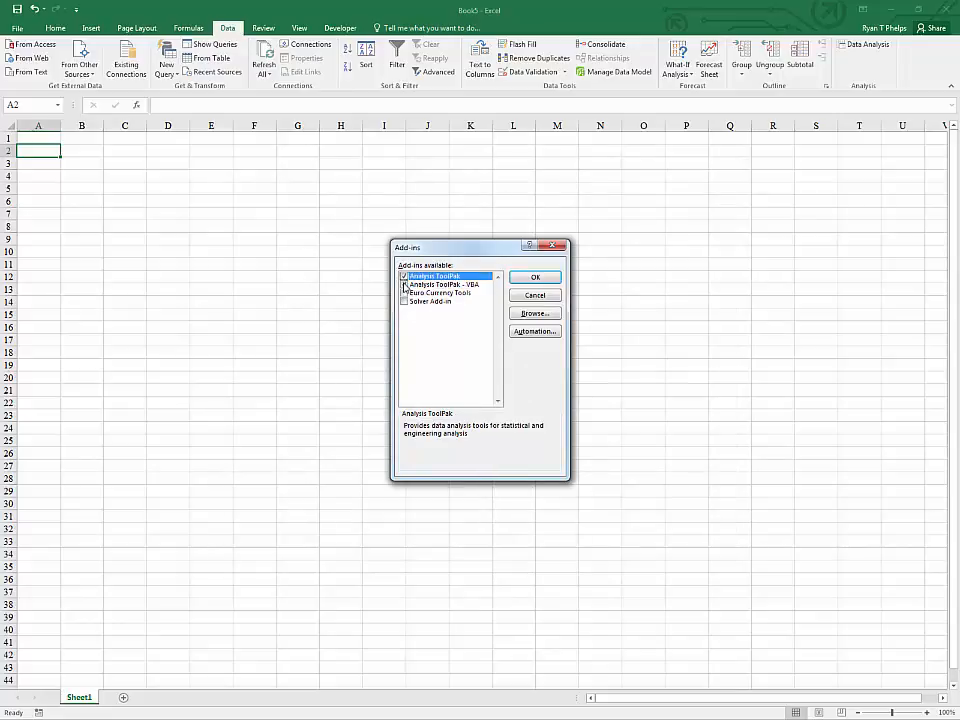
{"action": "left_click", "coordinate": [445, 284]}
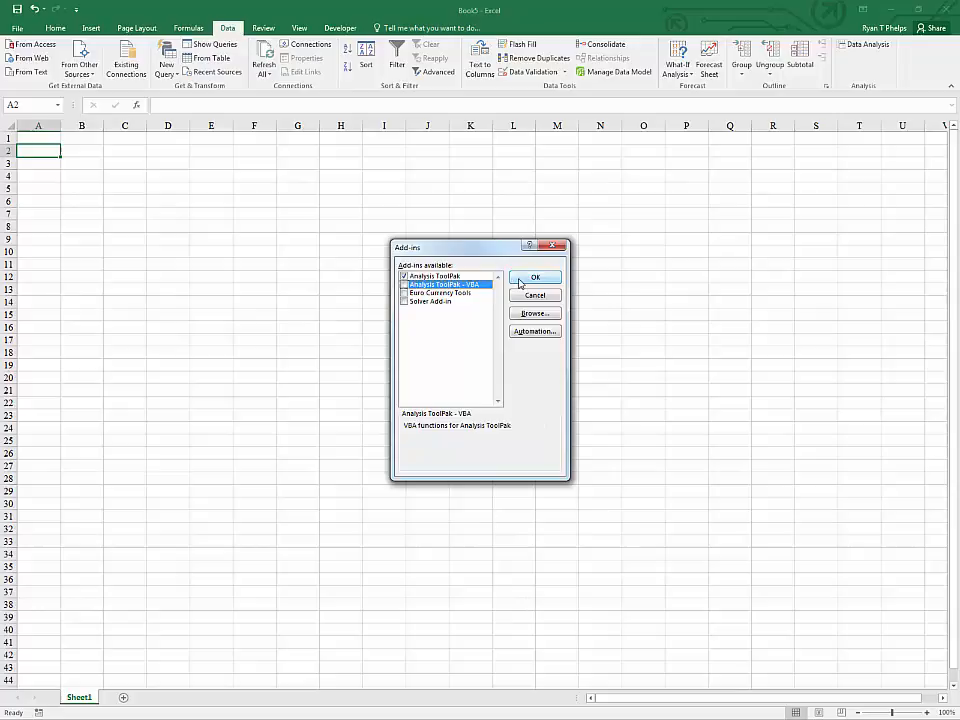
{"action": "mouse_move", "coordinate": [418, 316]}
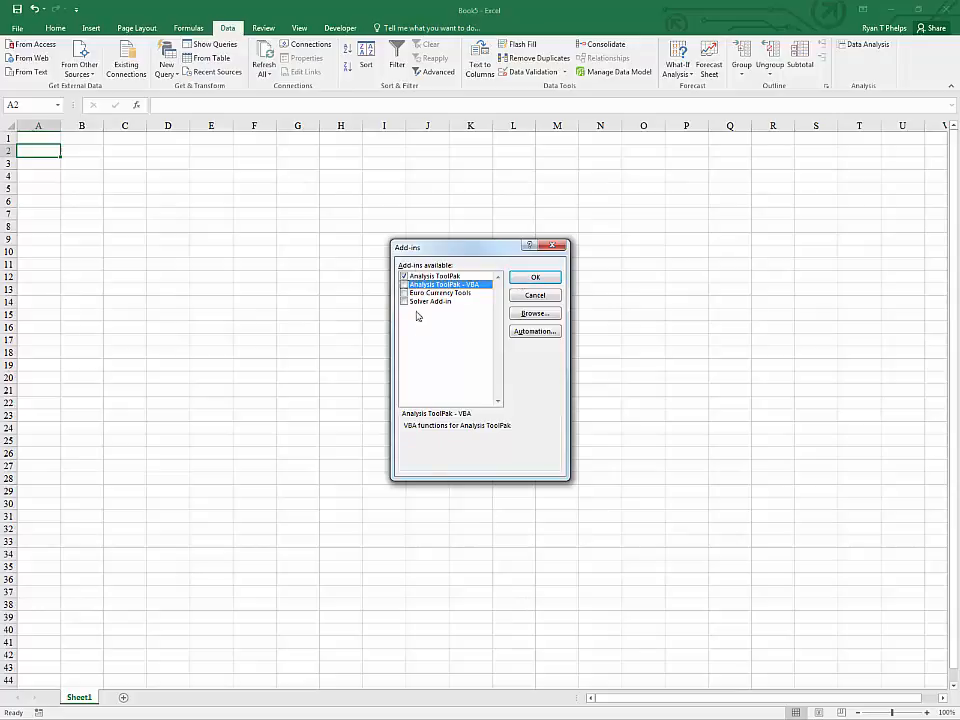
{"action": "left_click", "coordinate": [405, 276]}
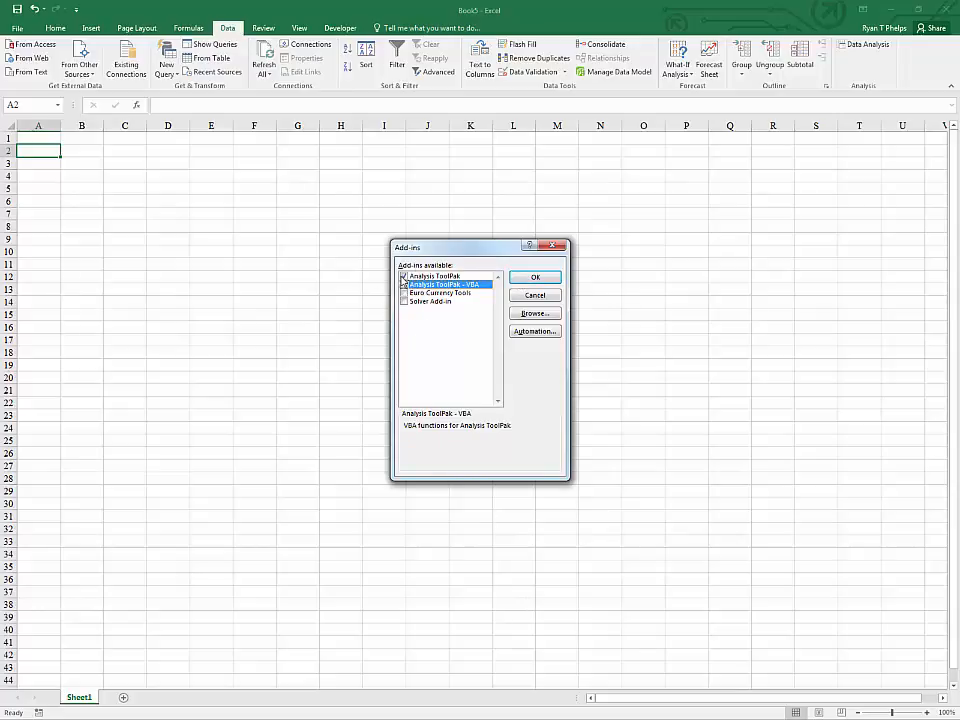
{"action": "left_click", "coordinate": [535, 277]}
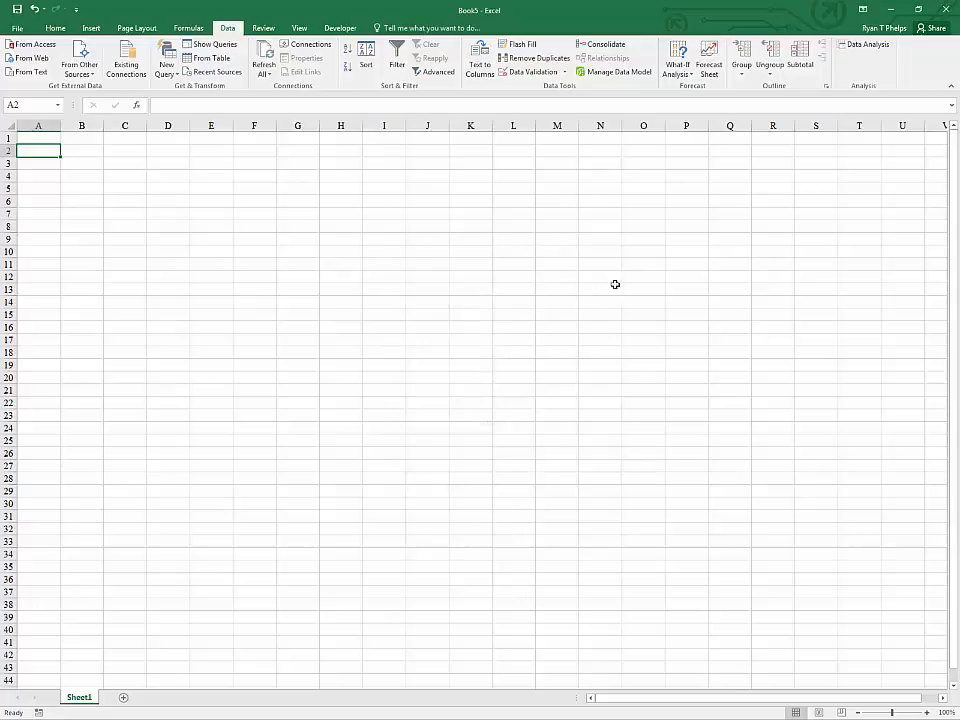
{"action": "mouse_move", "coordinate": [869, 63]}
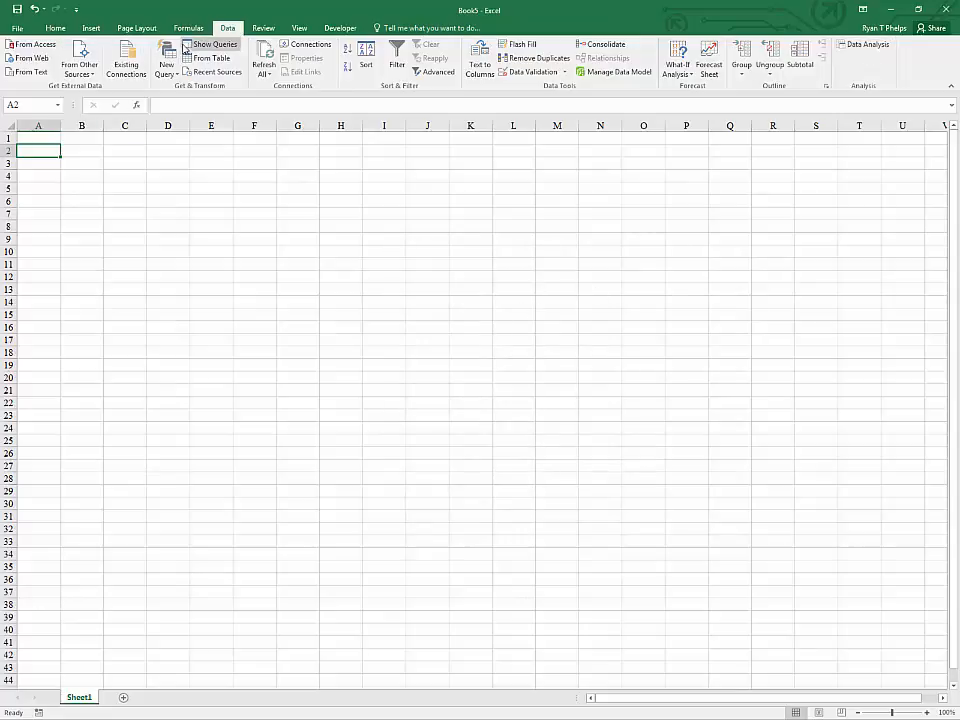
- Open and close Data Analysis, switch to Home and back to Data, then reopen it
{"action": "left_click", "coordinate": [865, 44]}
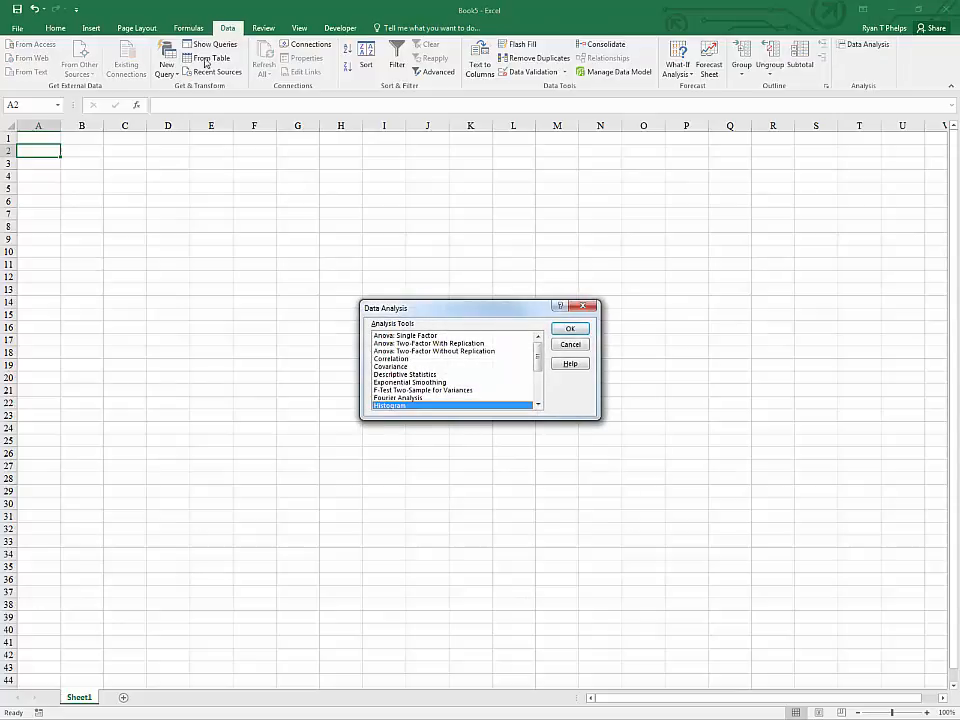
{"action": "left_click", "coordinate": [570, 328]}
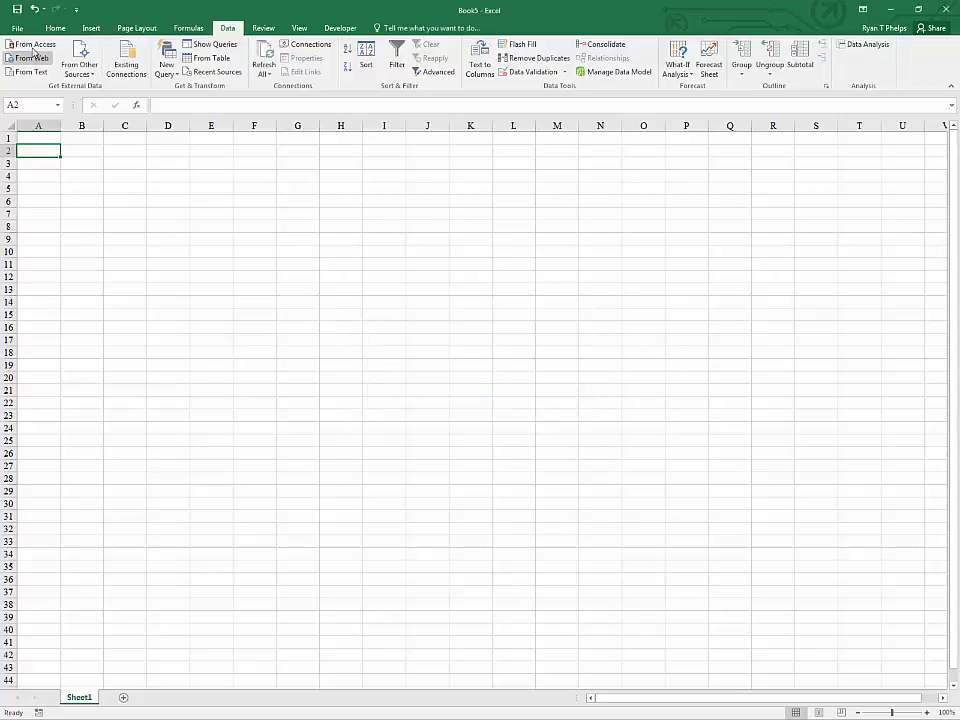
{"action": "left_click", "coordinate": [55, 27]}
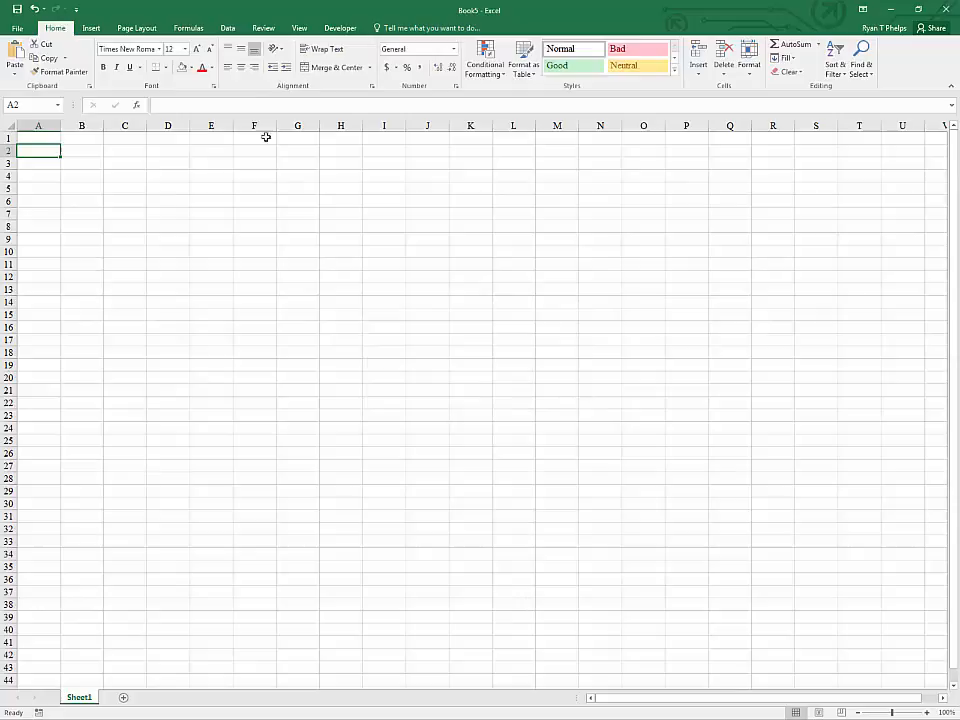
{"action": "left_click", "coordinate": [227, 27]}
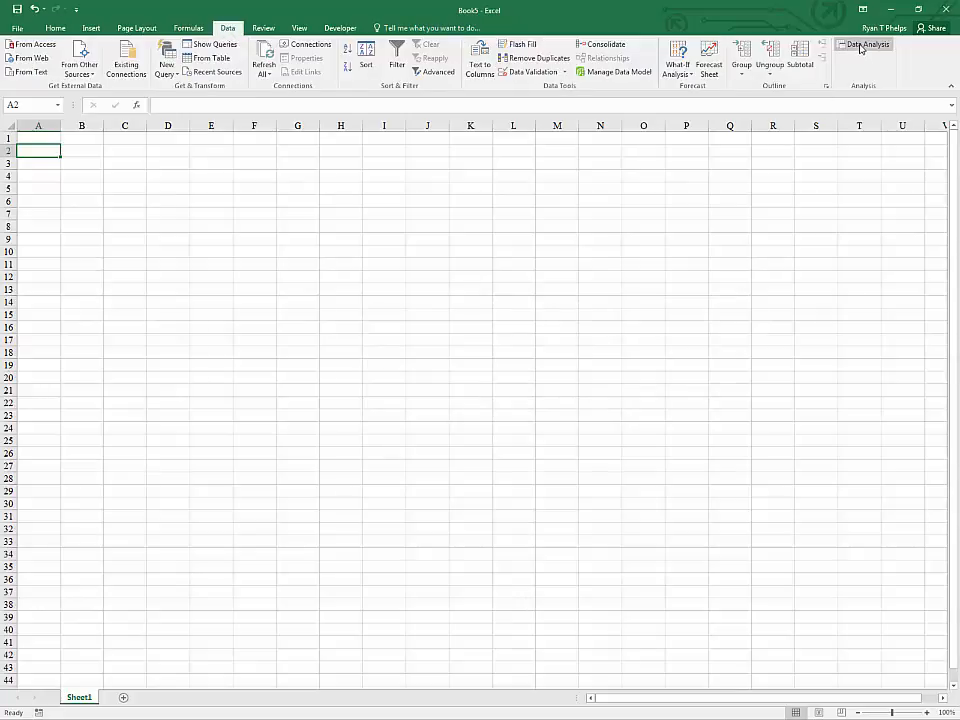
{"action": "left_click", "coordinate": [862, 44]}
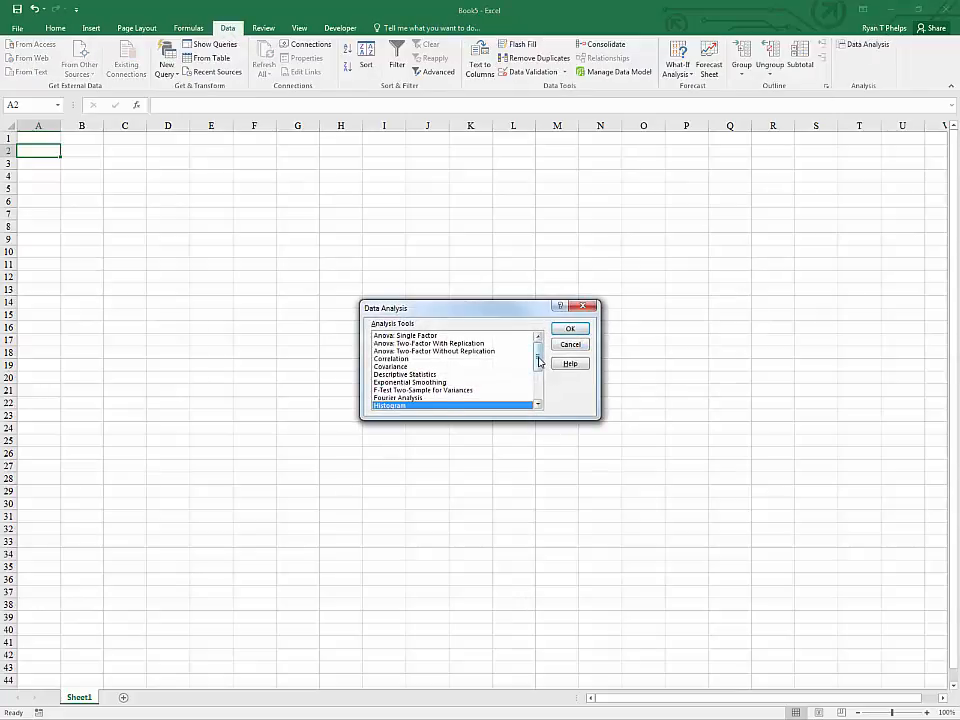